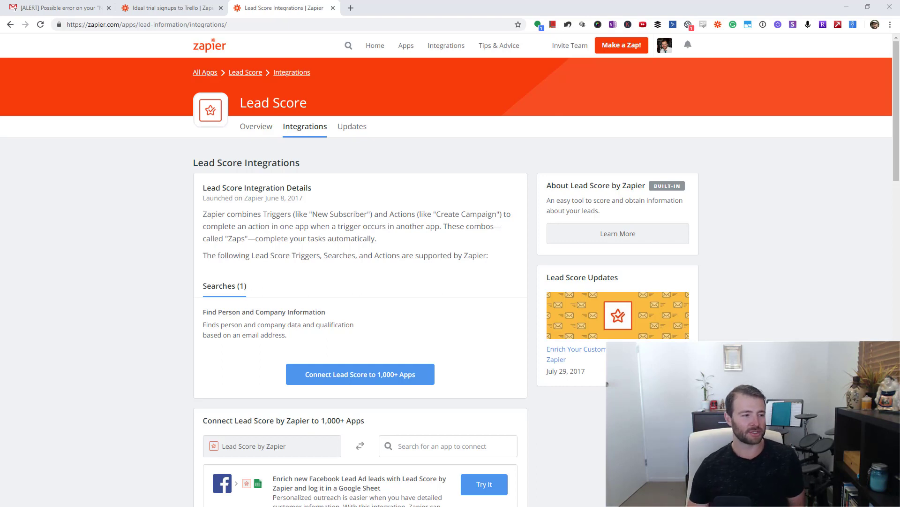
mouse_move(297, 177)
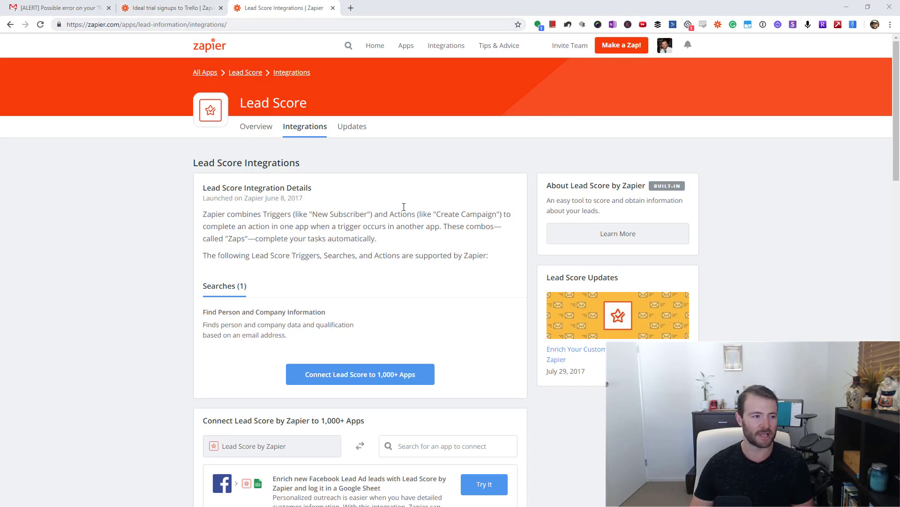
mouse_move(267, 235)
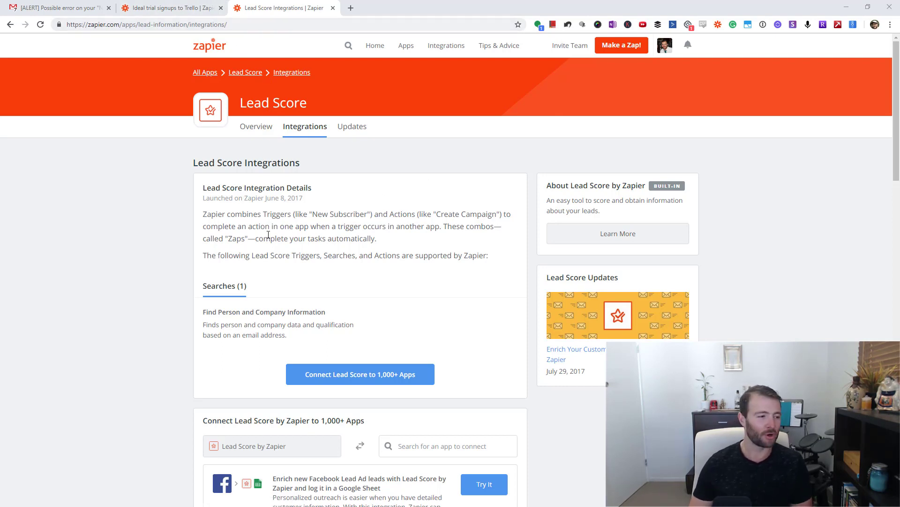
mouse_move(261, 300)
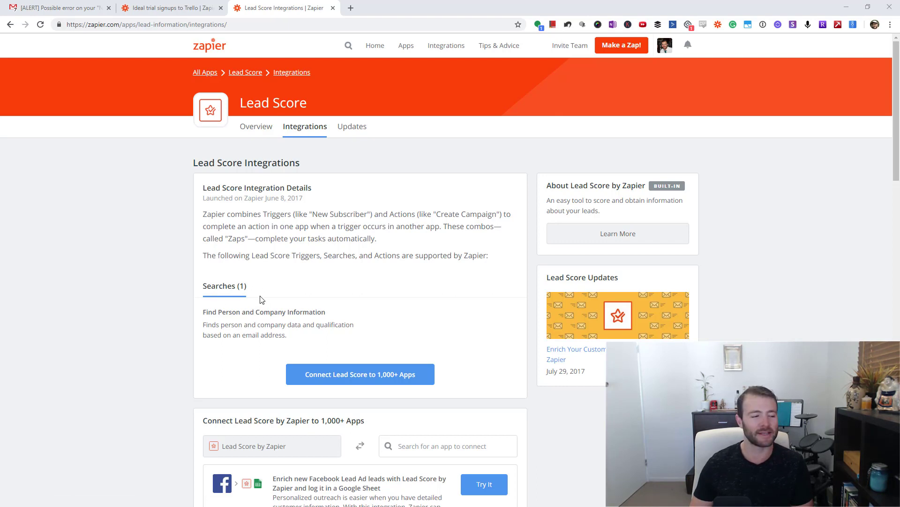
Review the available Lead Score search and scroll through its description page.
left_click_drag(213, 311, 325, 311)
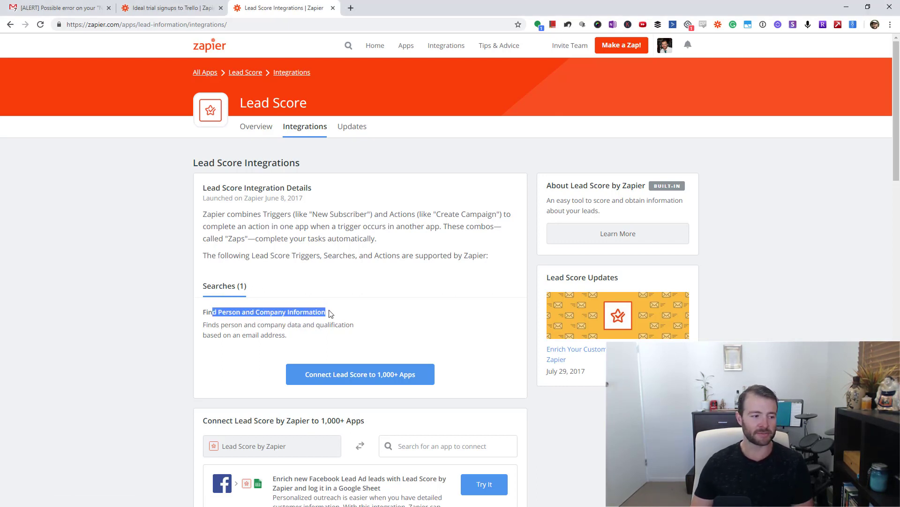
left_click(331, 311)
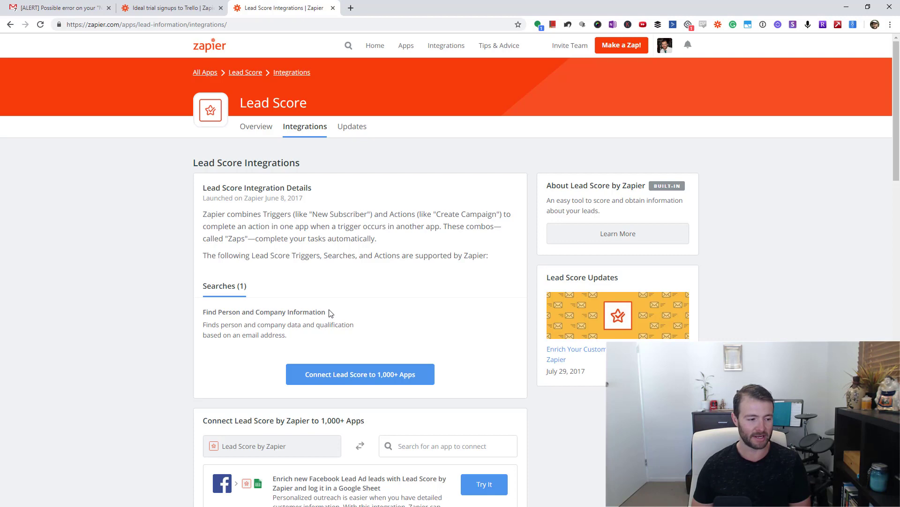
scroll("down", 3)
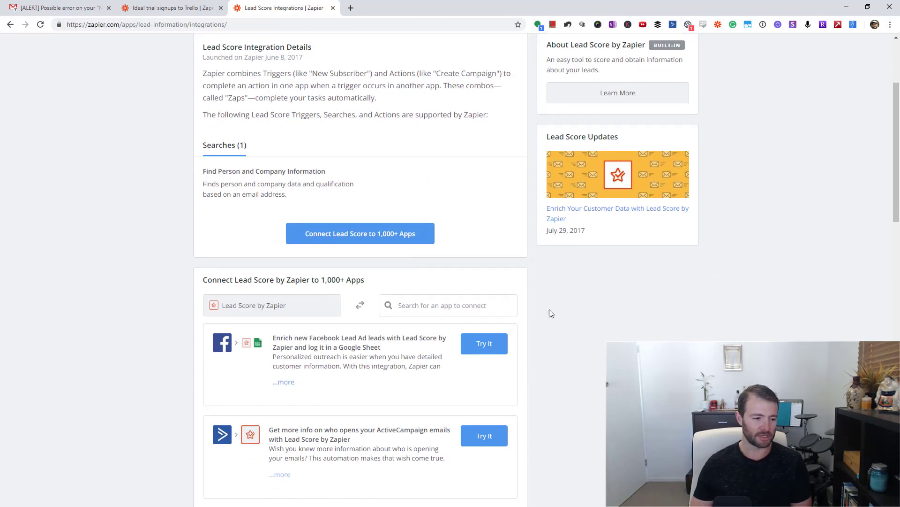
scroll("down", 3)
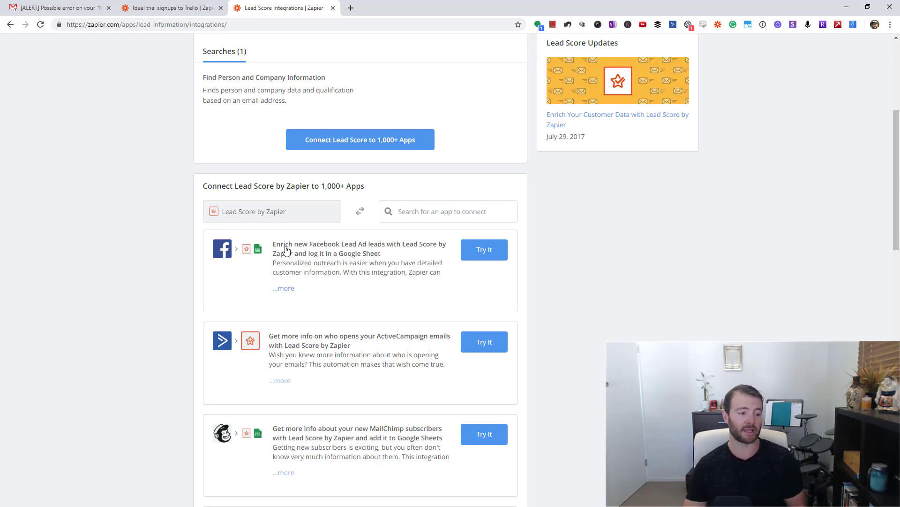
scroll("up", 3)
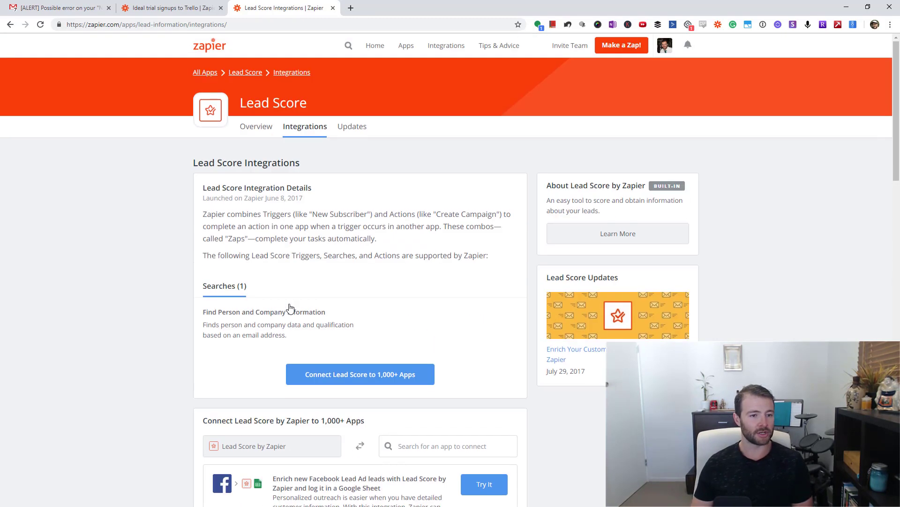
mouse_move(170, 8)
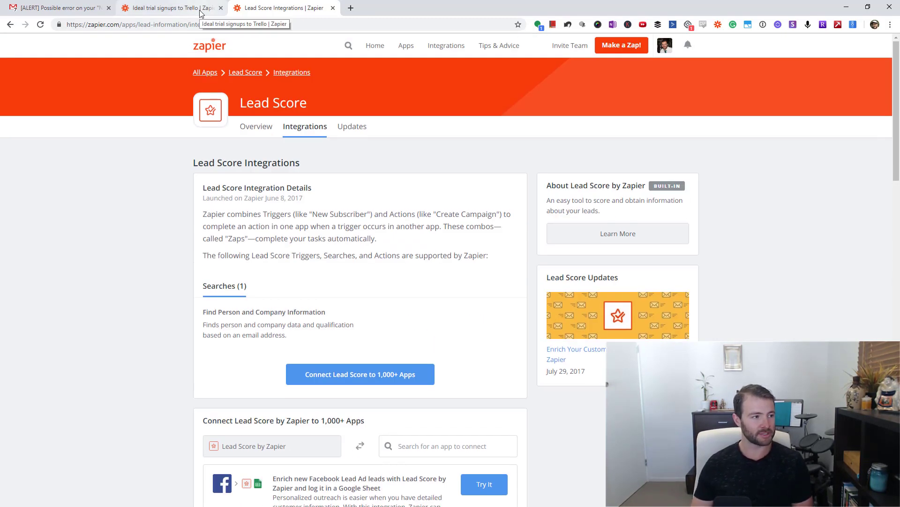
Return to the zap editor and expand step 2, the person and company search.
left_click(167, 8)
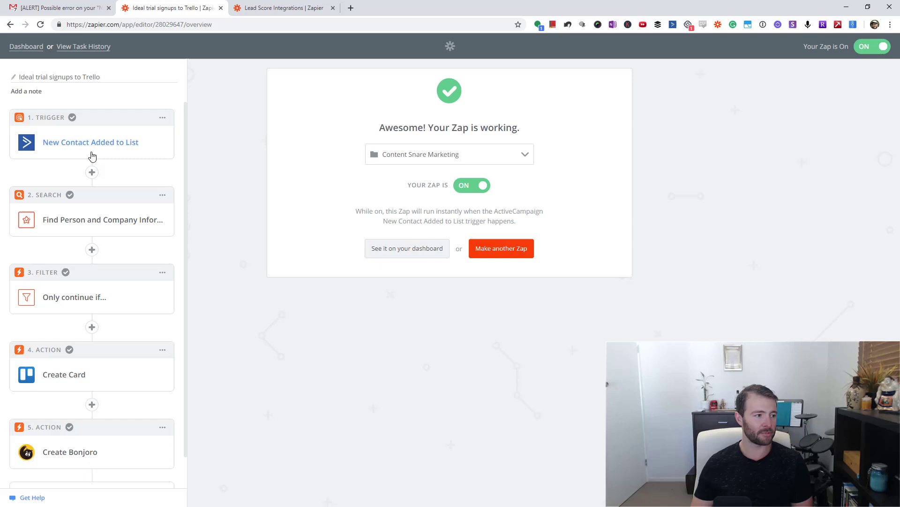
mouse_move(84, 144)
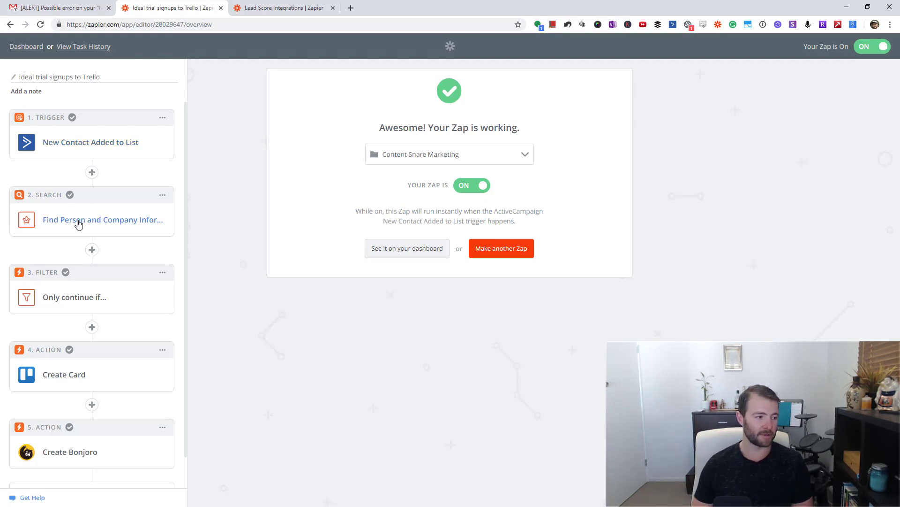
left_click(103, 219)
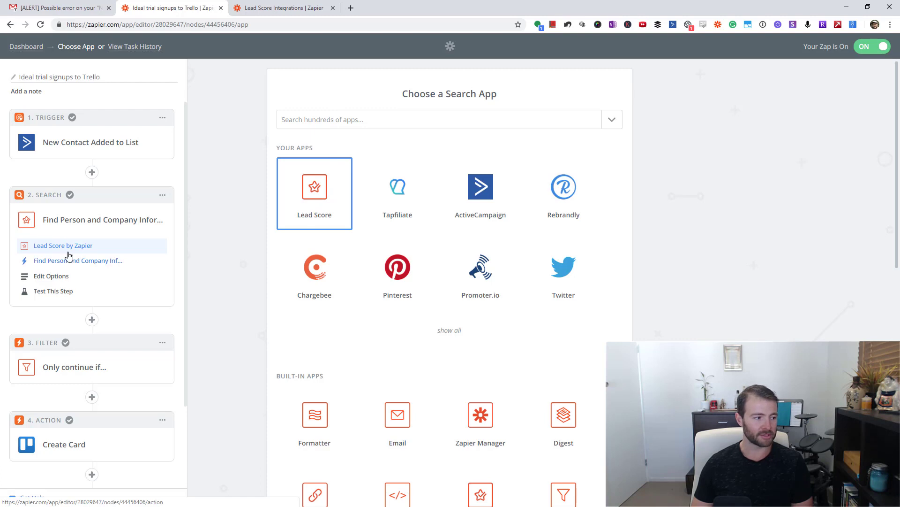
Show the Find Person and Company Information action and its Email field mapped to the contact's email.
left_click(315, 193)
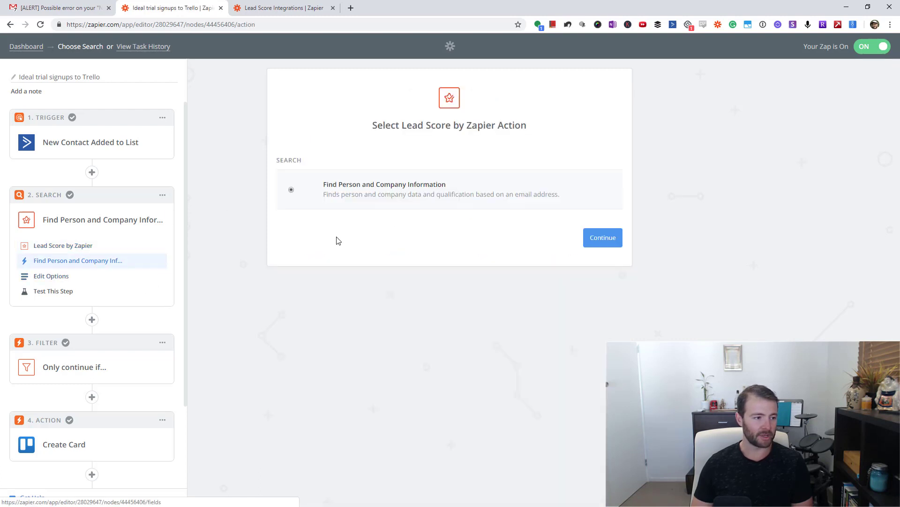
mouse_move(528, 263)
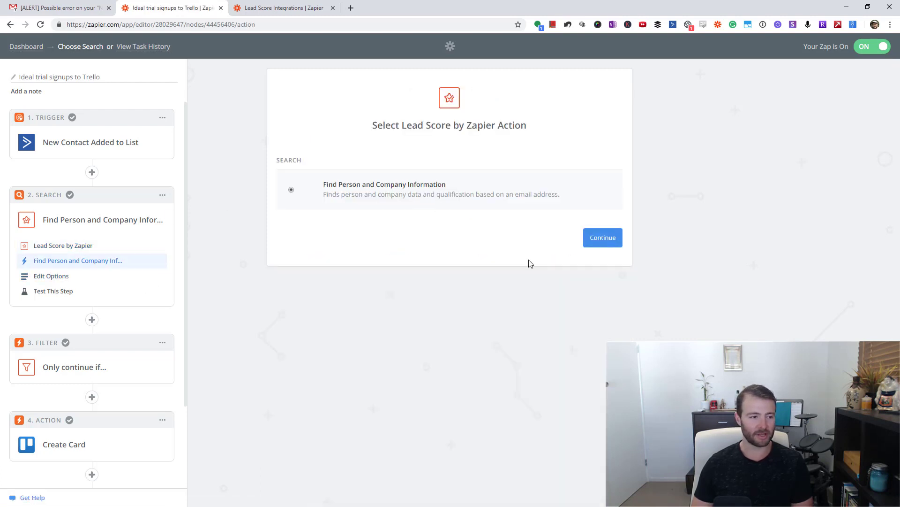
left_click(603, 237)
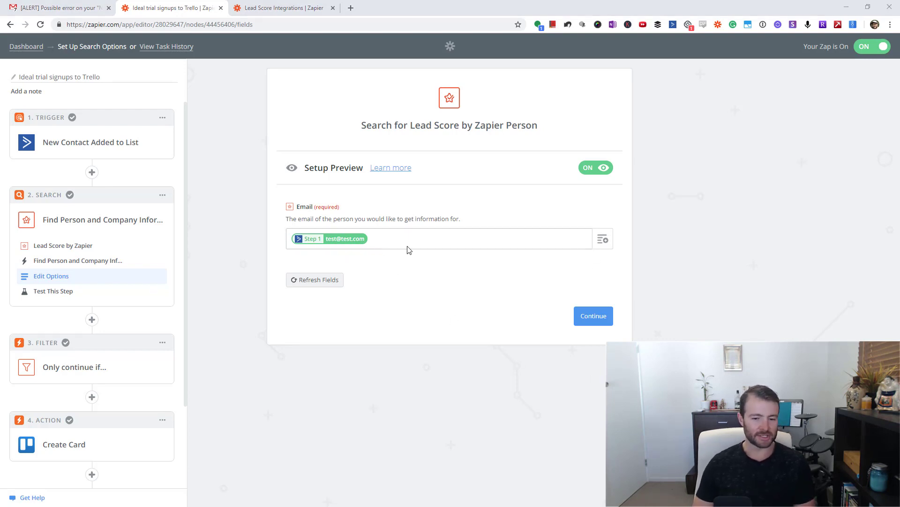
mouse_move(513, 181)
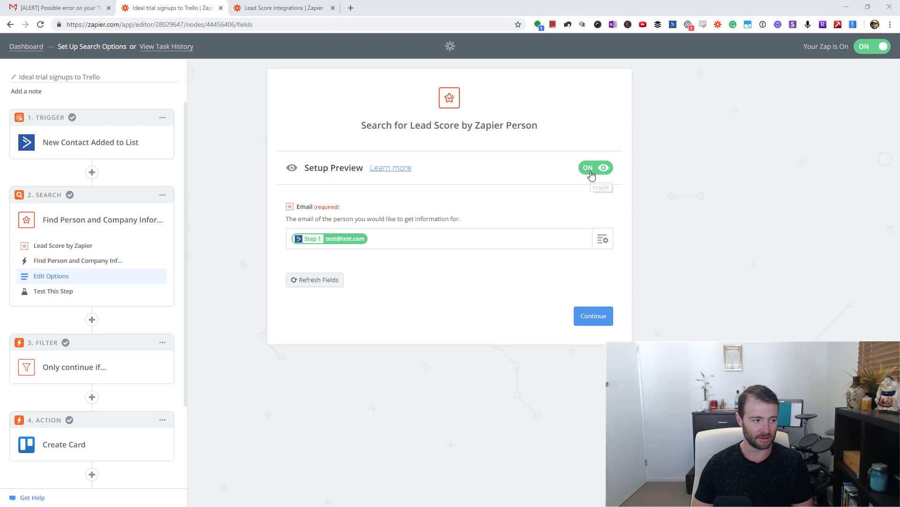
mouse_move(578, 177)
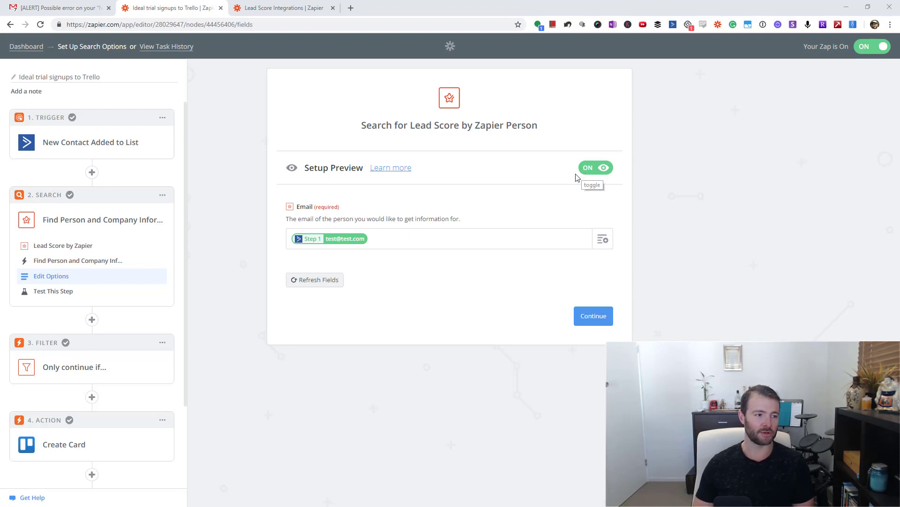
mouse_move(602, 172)
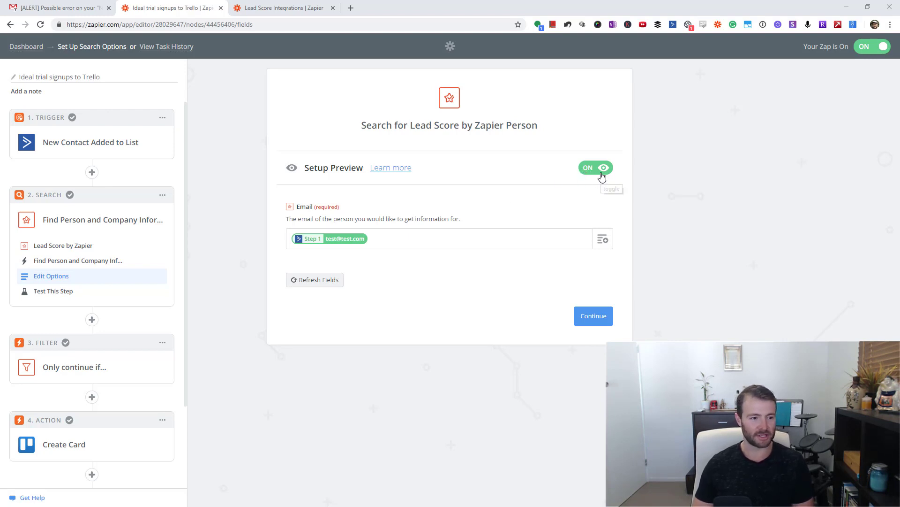
left_click(596, 167)
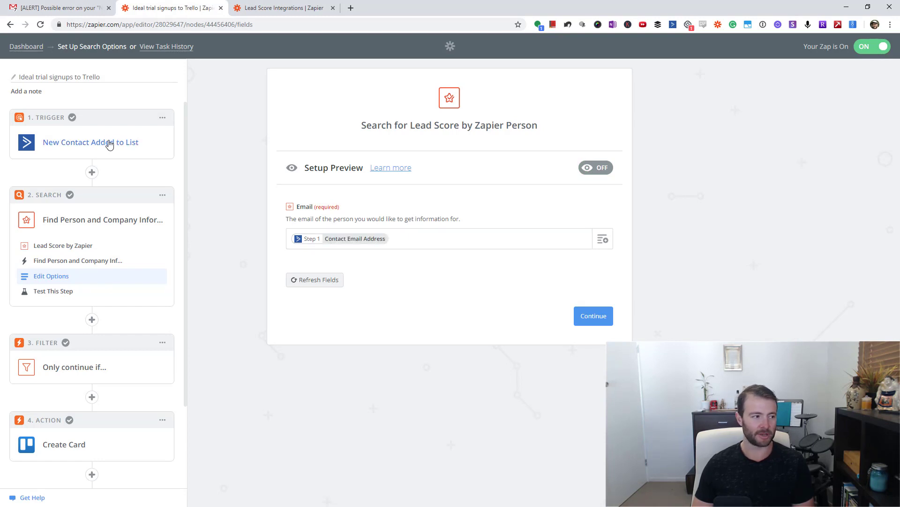
mouse_move(600, 176)
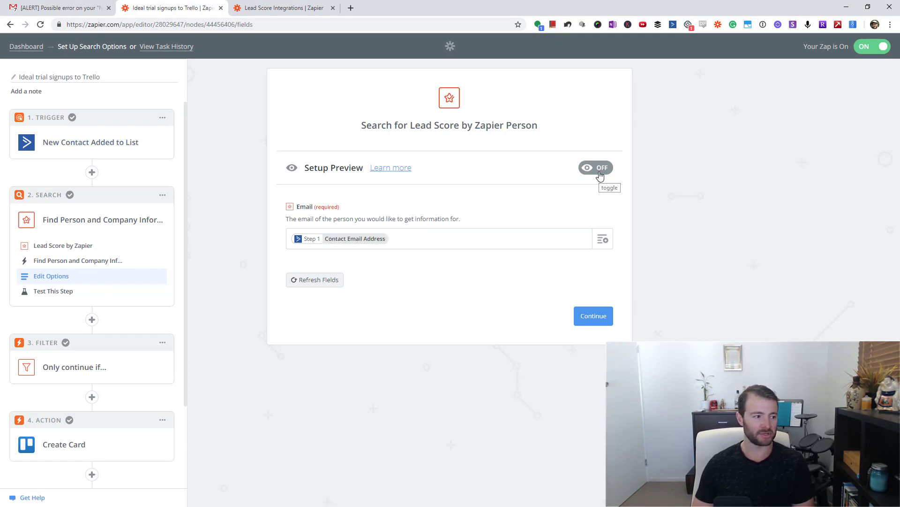
left_click(596, 167)
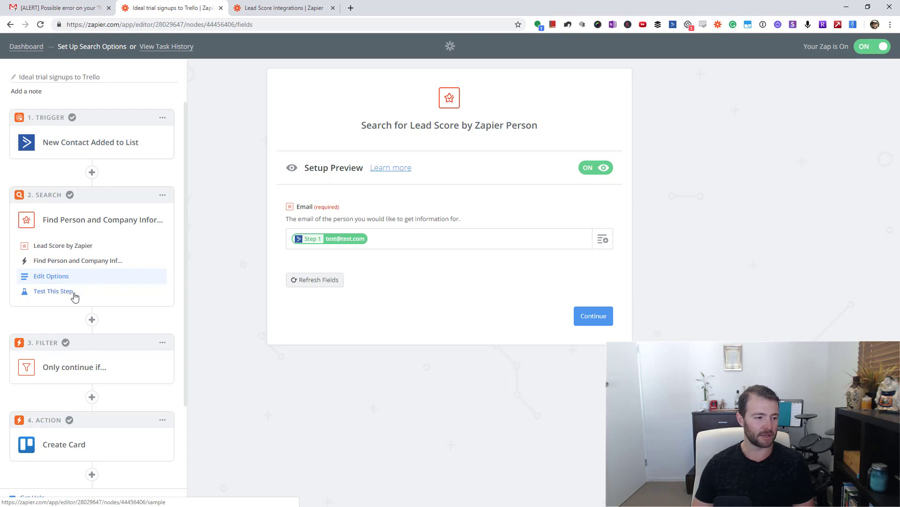
Test the Lead Score search step, returning a sample person with a low fit score.
left_click(53, 291)
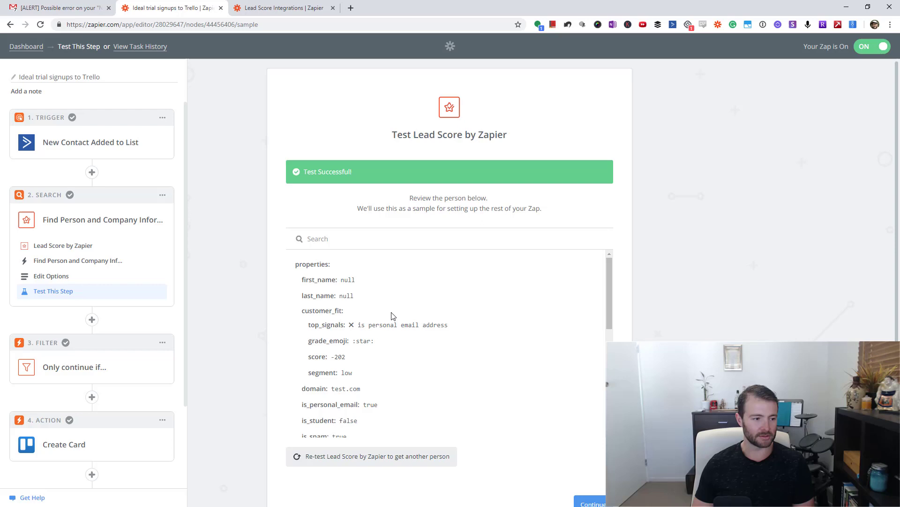
mouse_move(386, 393)
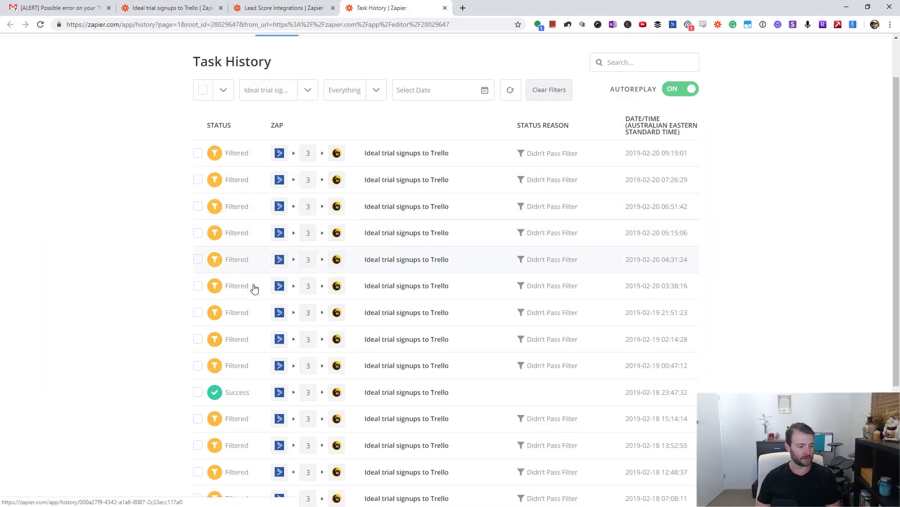
Scroll through the successful run's Lead Score lookup, passed filter rules and Trello card.
scroll("down", 3)
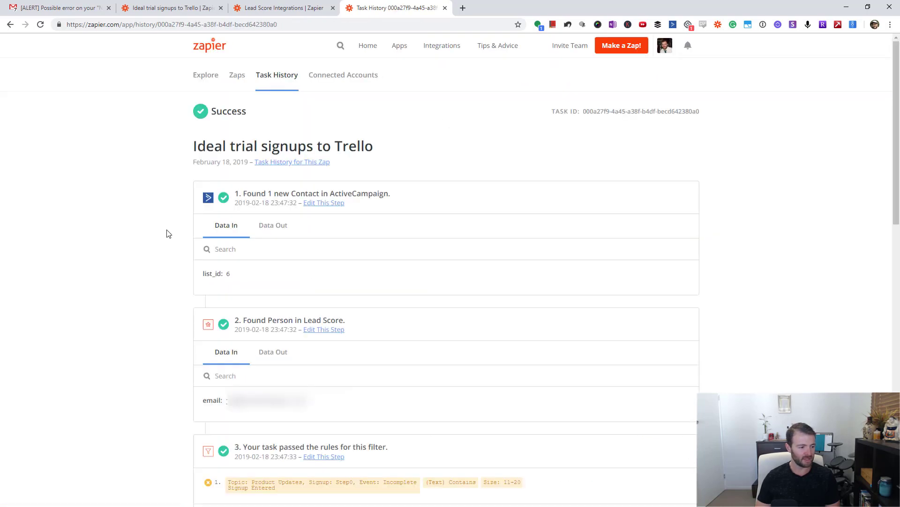
scroll("down", 3)
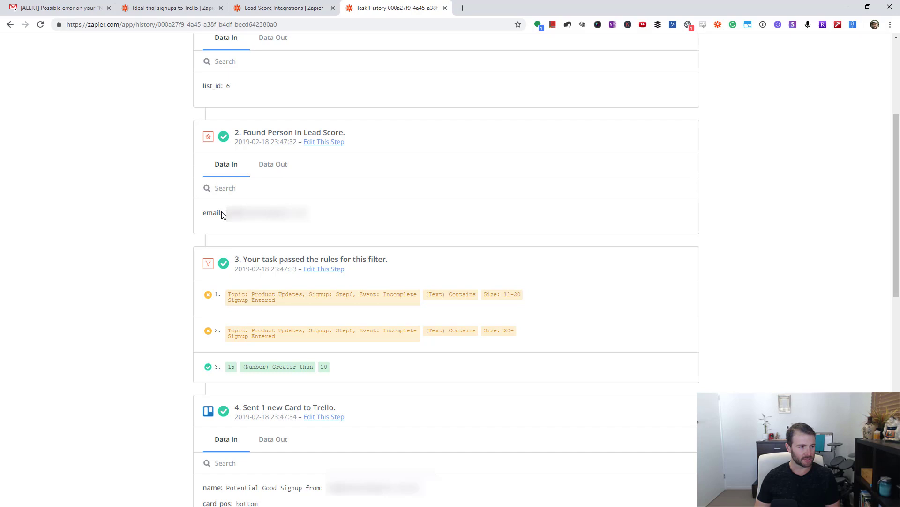
mouse_move(325, 219)
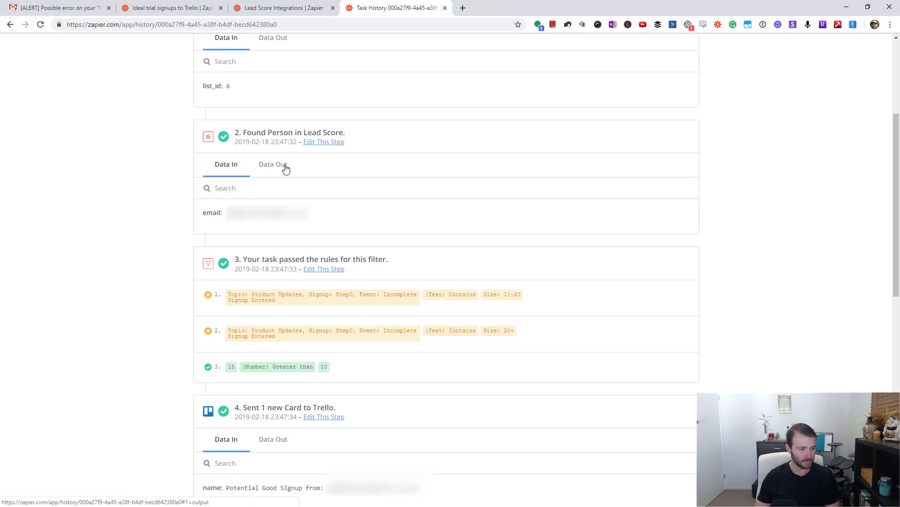
Show the Data Out of 'Found Person in Lead Score' down to fit score 16 and employee count 15.
left_click(272, 163)
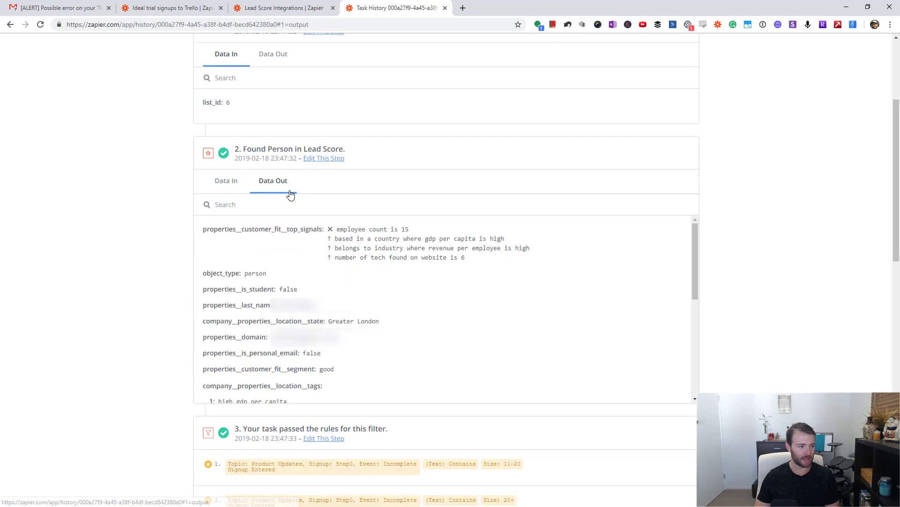
mouse_move(379, 247)
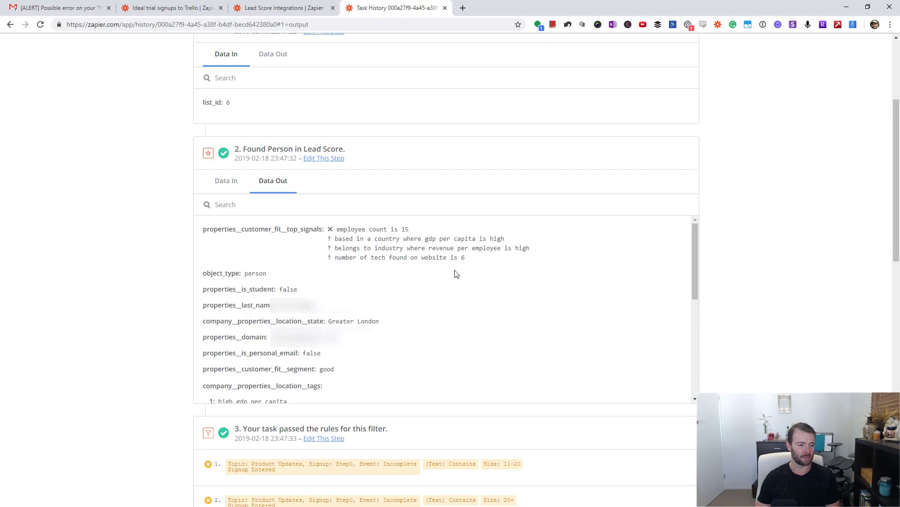
mouse_move(485, 270)
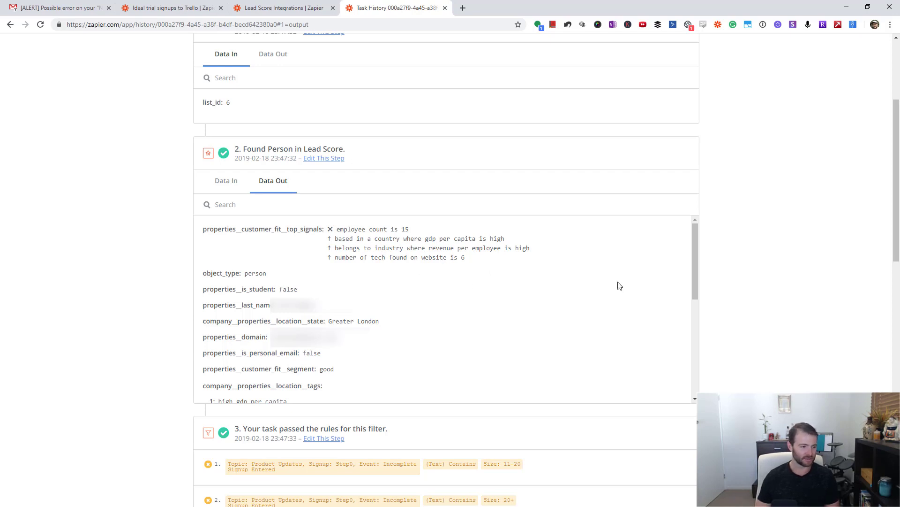
scroll("down", 3)
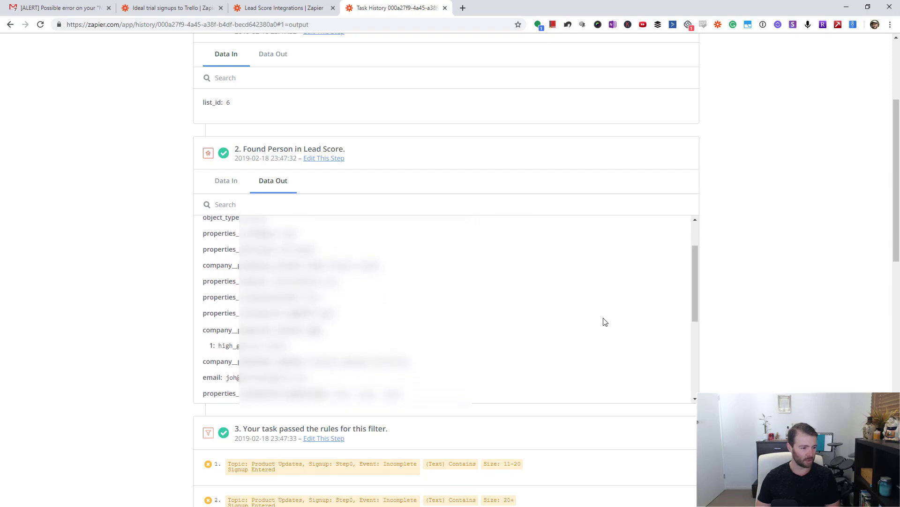
scroll("down", 3)
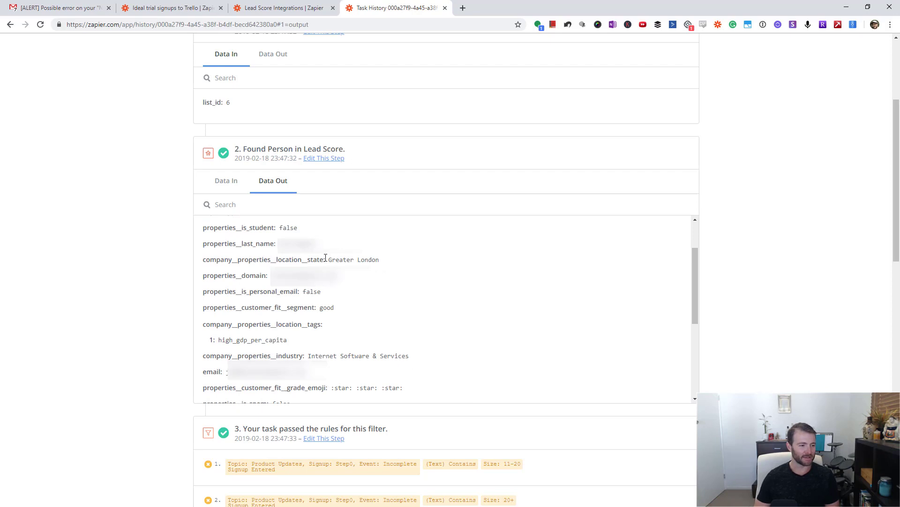
mouse_move(401, 266)
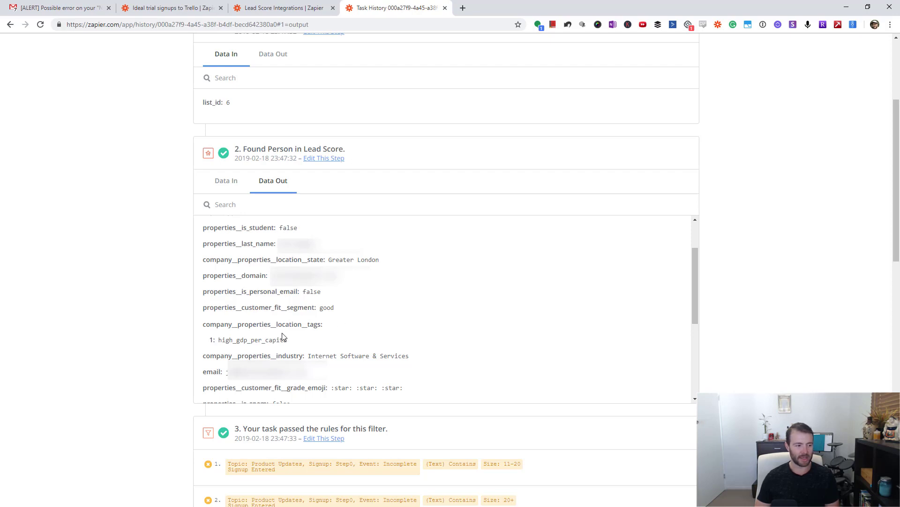
mouse_move(415, 359)
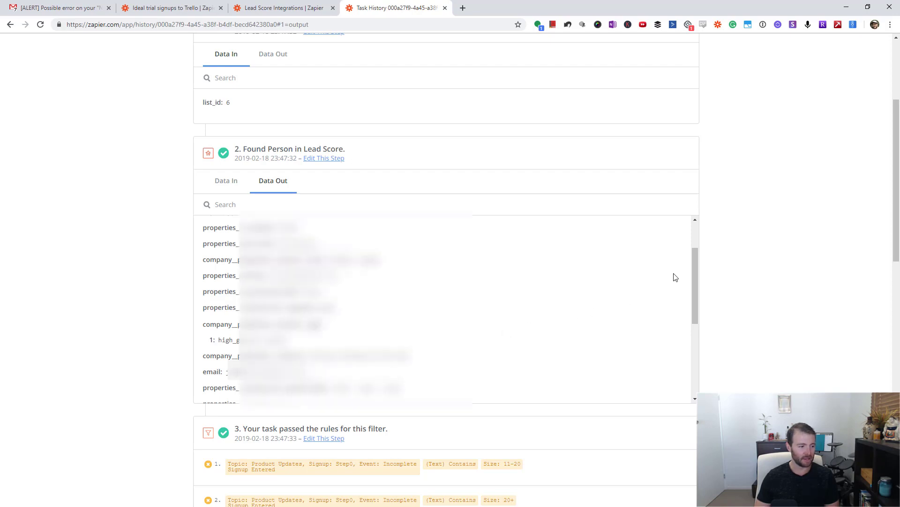
scroll("down", 3)
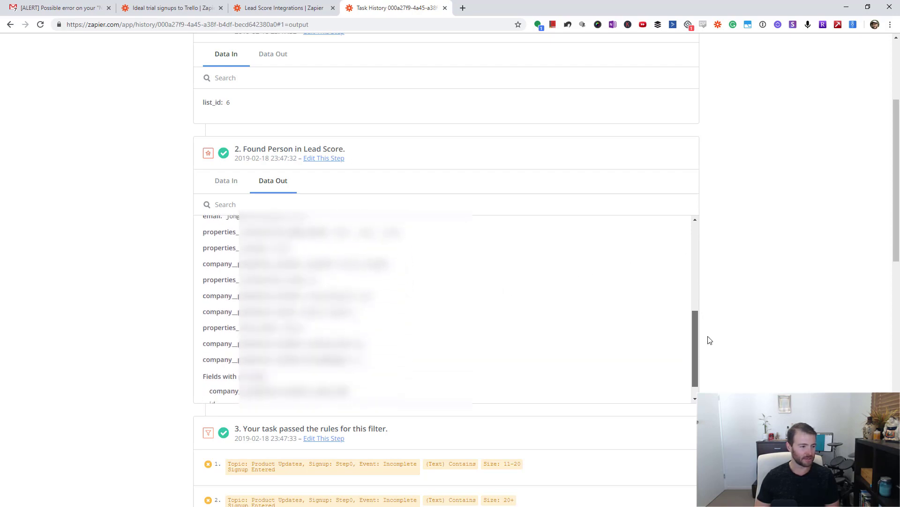
scroll("down", 3)
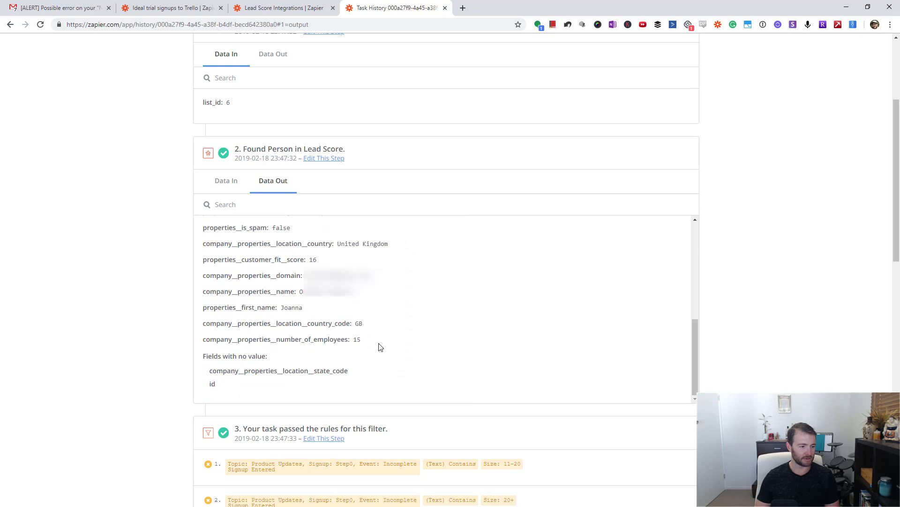
mouse_move(379, 324)
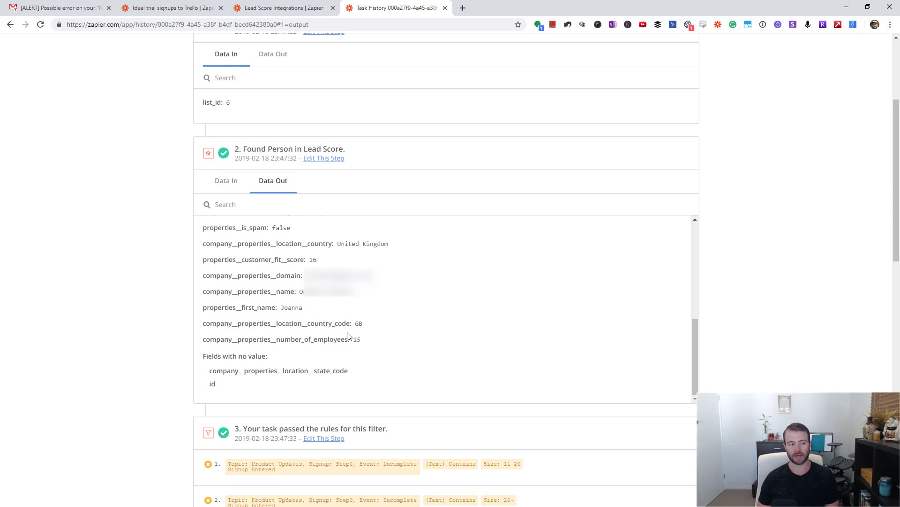
mouse_move(374, 357)
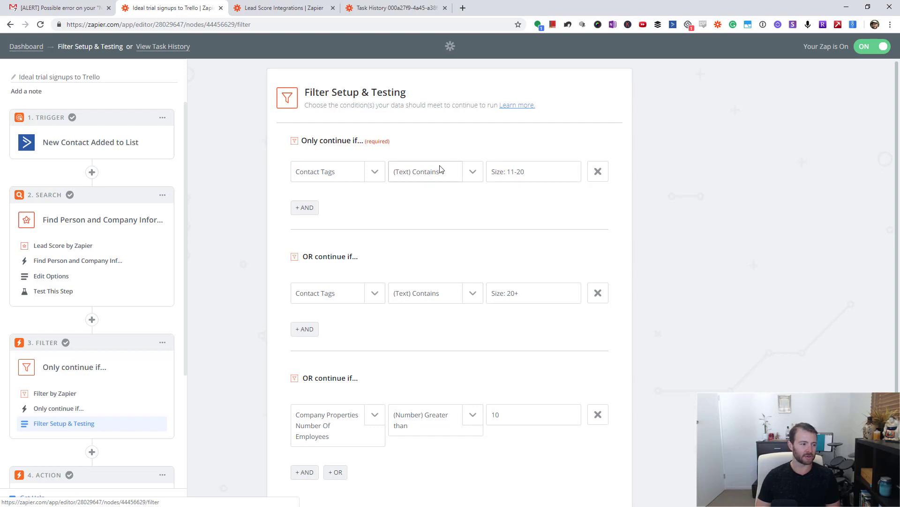
Scroll through the filter rules, including the OR rule for more than 10 employees.
scroll("down", 3)
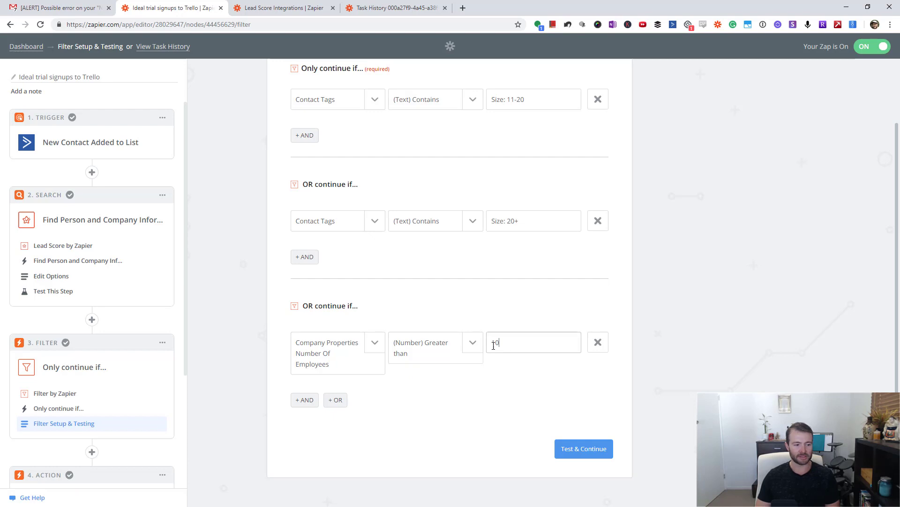
scroll("down", 3)
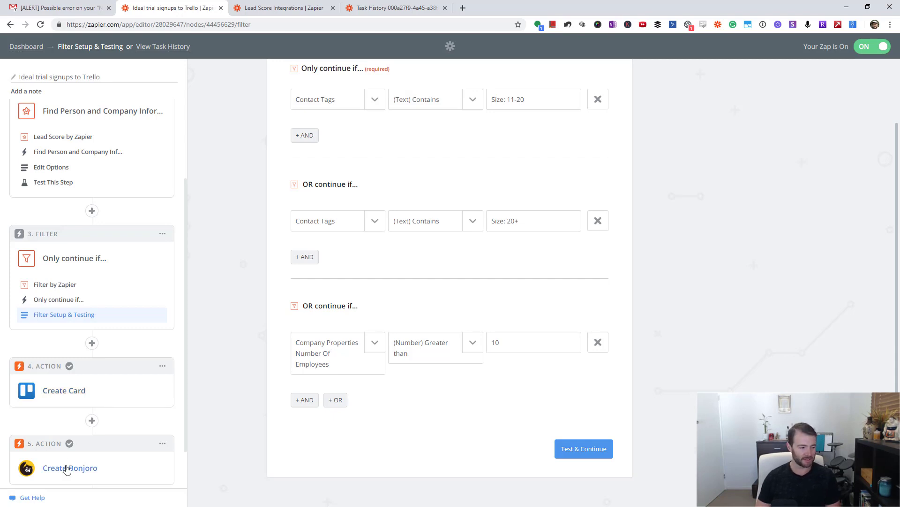
scroll("down", 3)
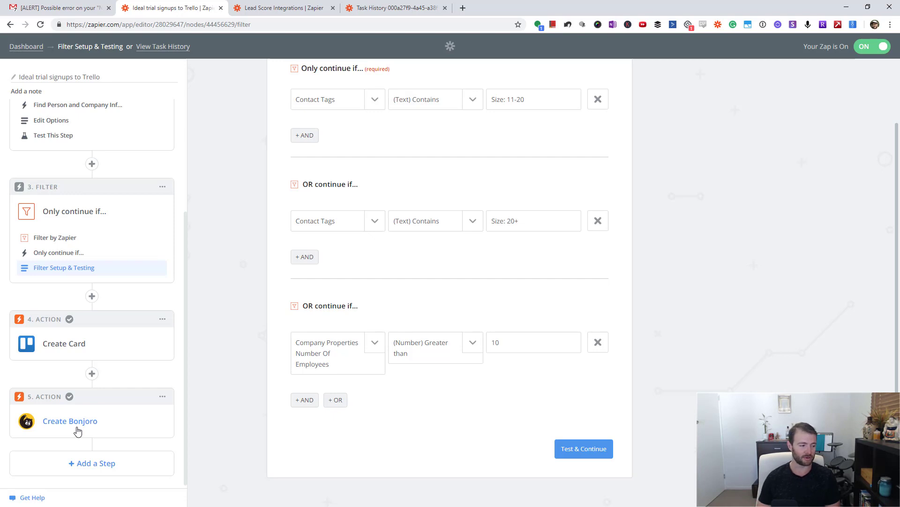
Edit the Create Bonjoro template mapping email, names and an employee-count-and-country reason.
left_click(70, 420)
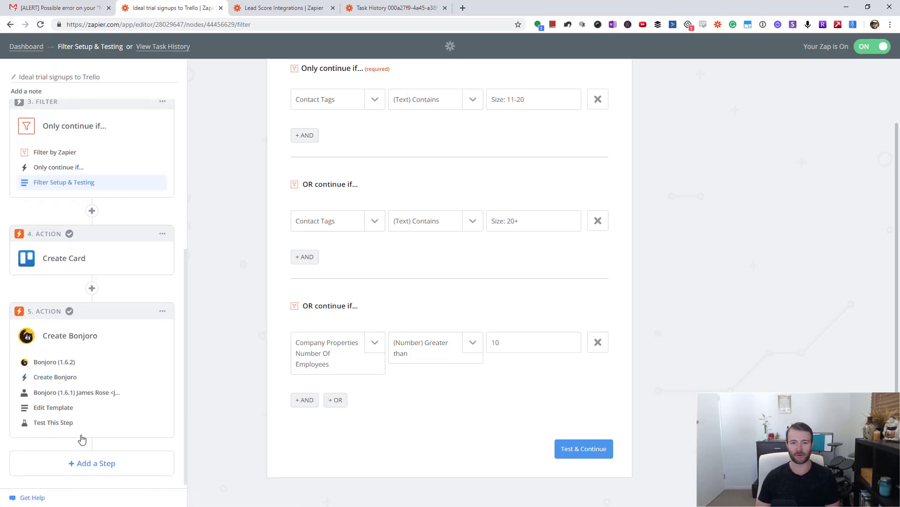
left_click(53, 406)
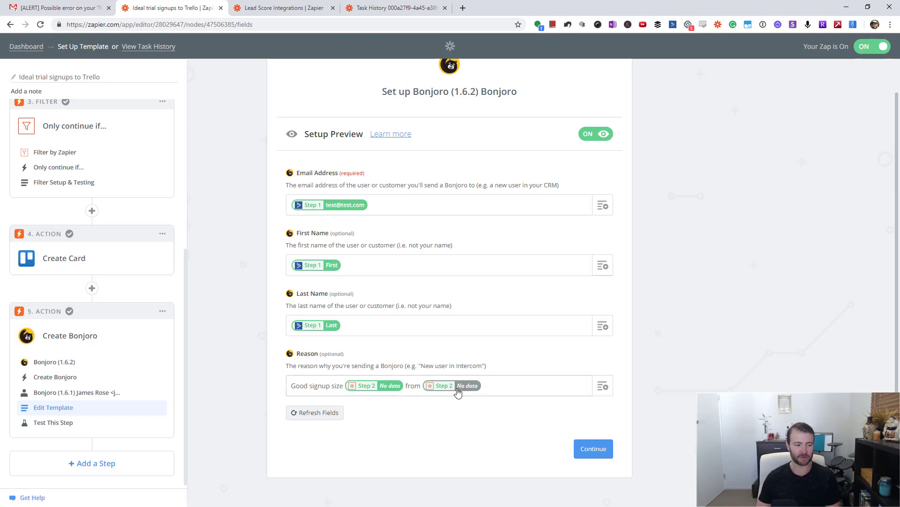
left_click(596, 134)
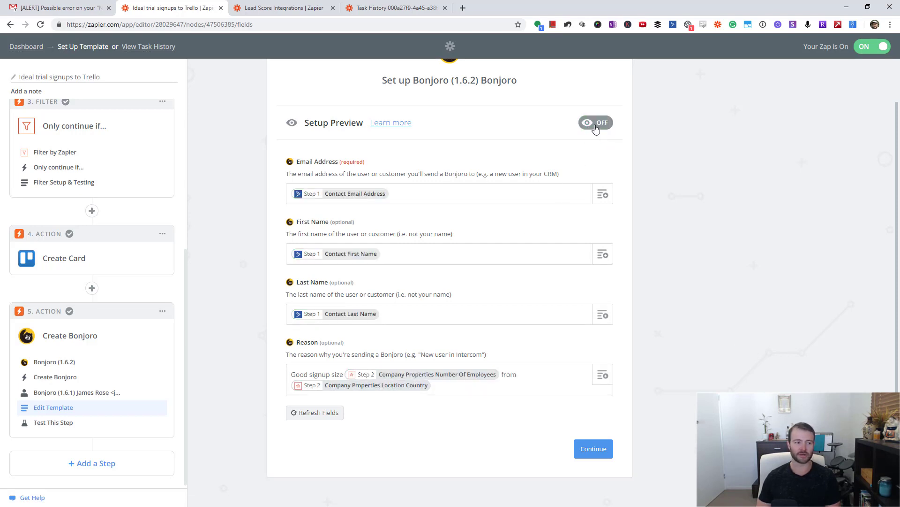
left_click(597, 122)
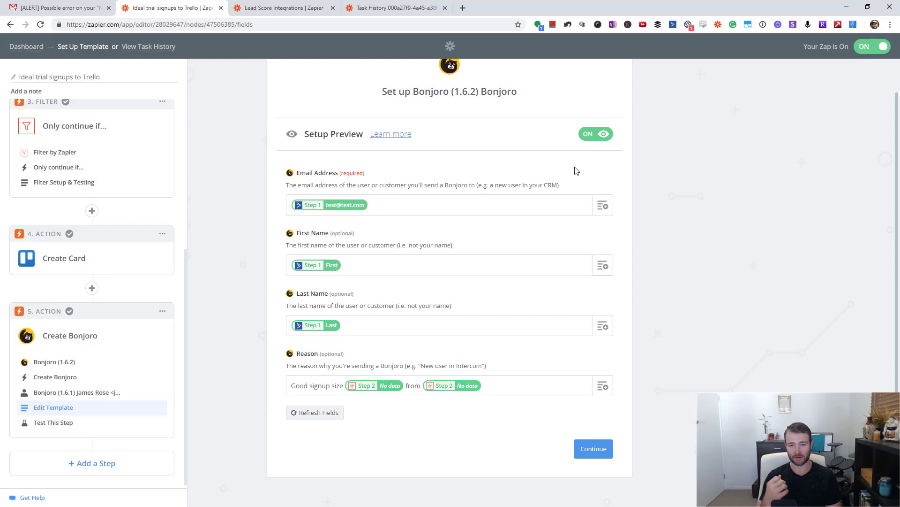